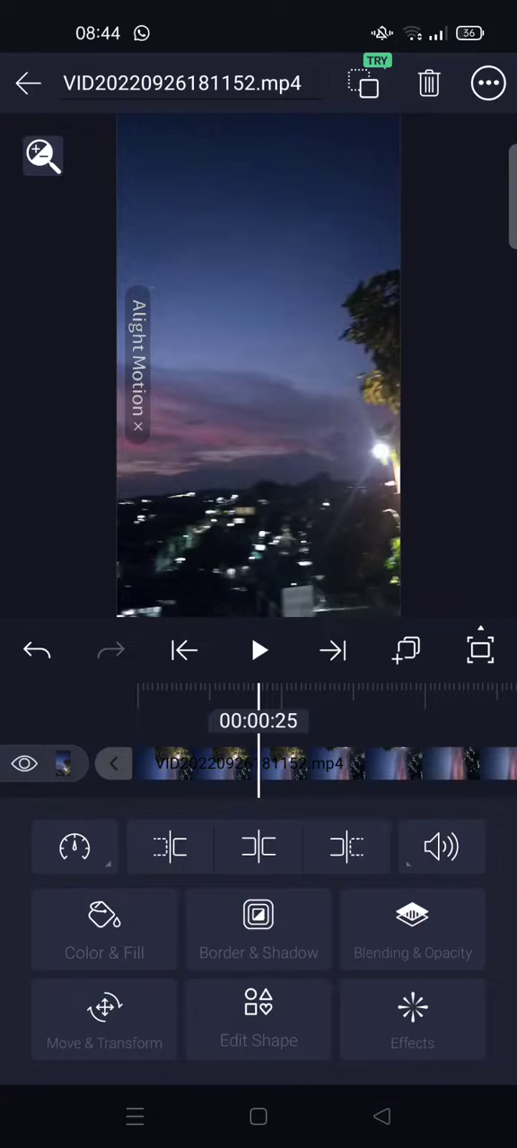
Step: Show the clip's Border & Shadow settings on the Border section
{"action": "left_click", "coordinate": [259, 929]}
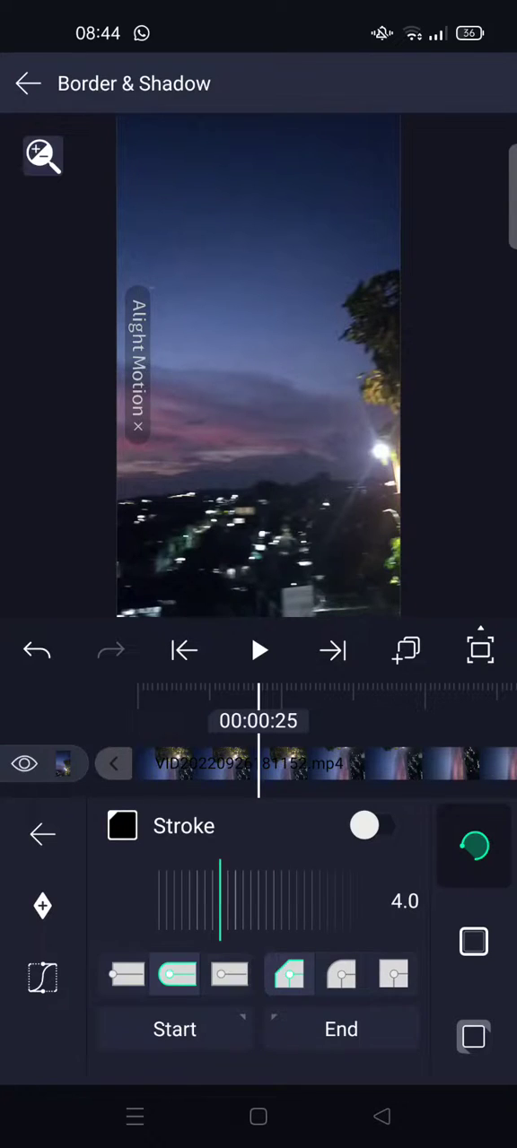
{"action": "left_click", "coordinate": [470, 965]}
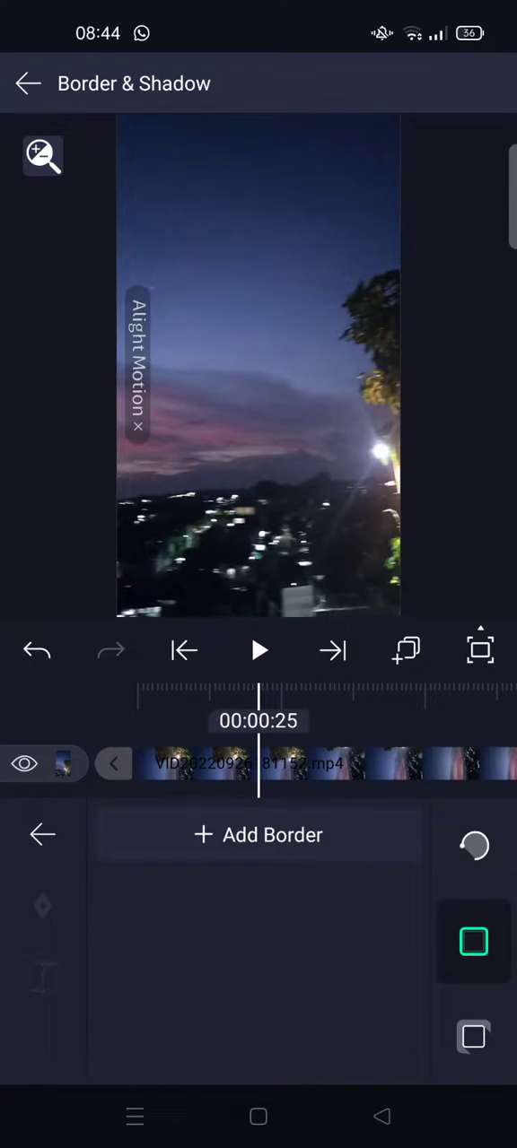
Step: Add a white border centred on the clip's edge with size 75
{"action": "left_click", "coordinate": [259, 835]}
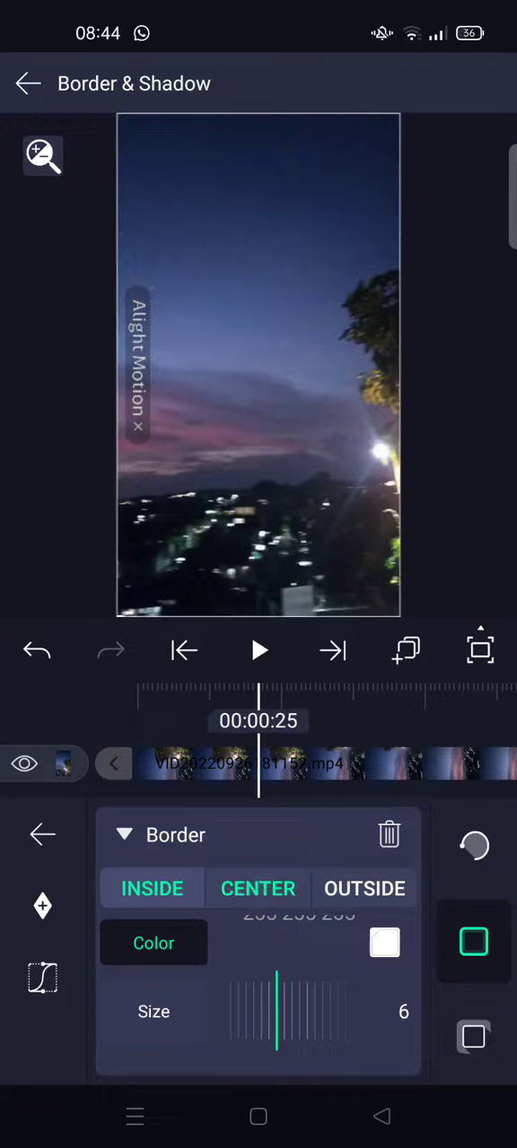
{"action": "left_click", "coordinate": [258, 888]}
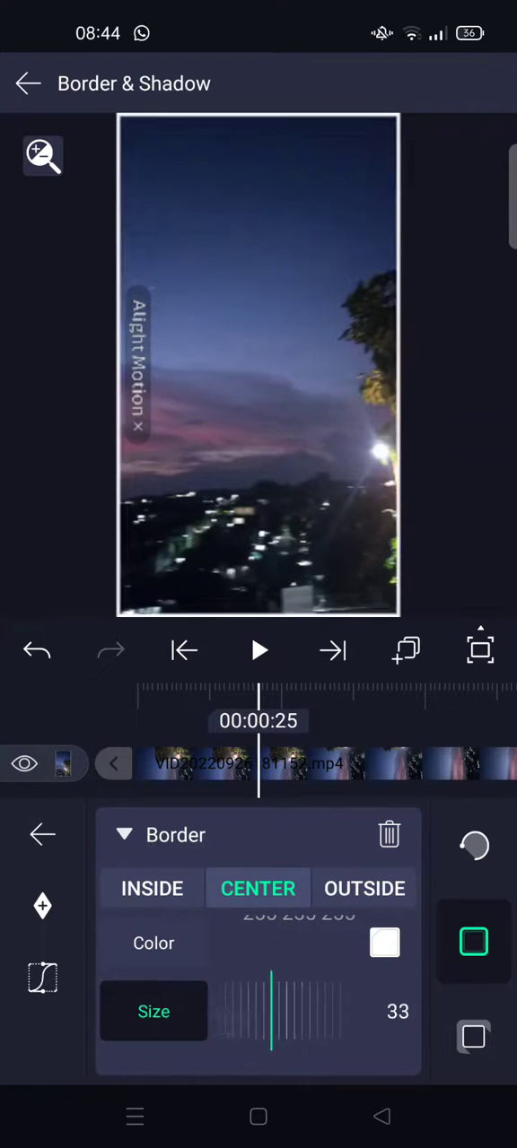
{"action": "left_click_drag", "start_coordinate": [273, 1014], "coordinate": [215, 1037]}
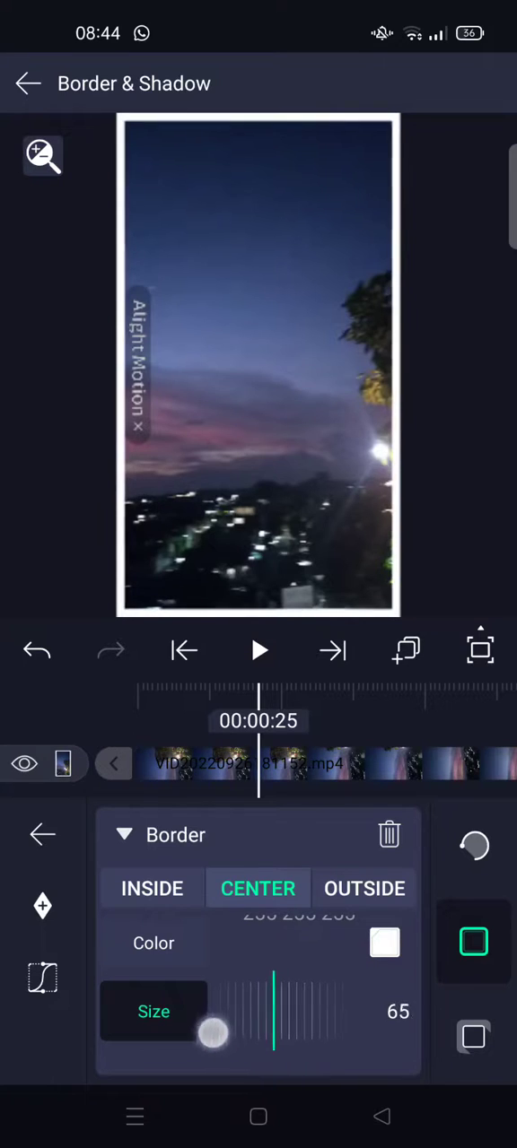
{"action": "left_click_drag", "start_coordinate": [215, 1033], "coordinate": [278, 1012]}
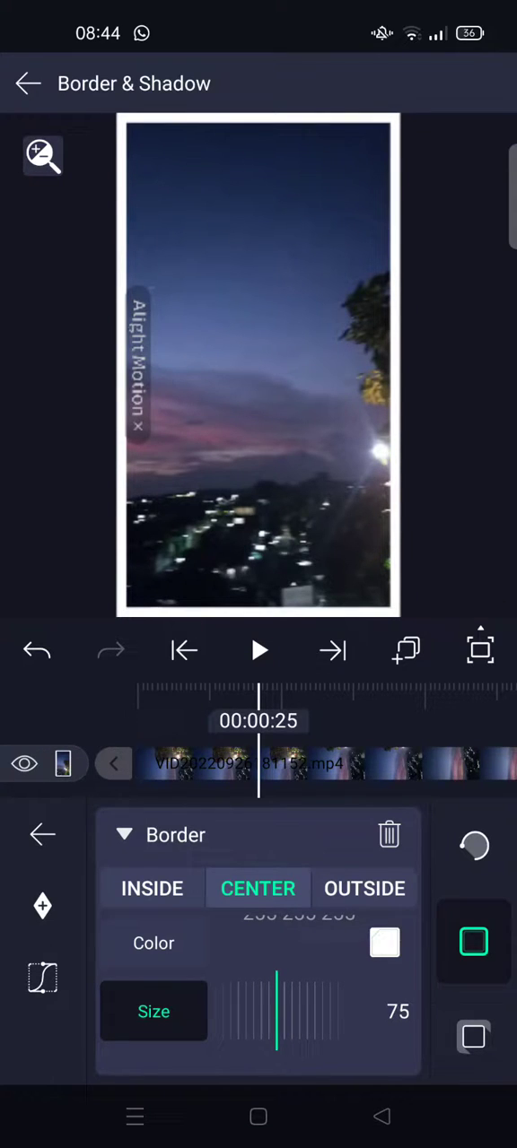
{"action": "left_click", "coordinate": [384, 942]}
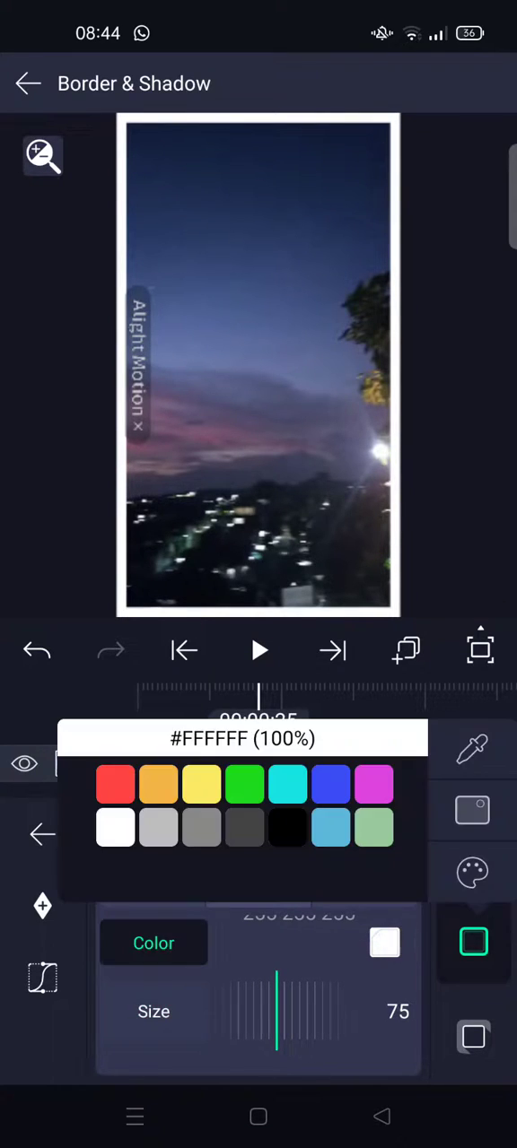
{"action": "left_click", "coordinate": [373, 782]}
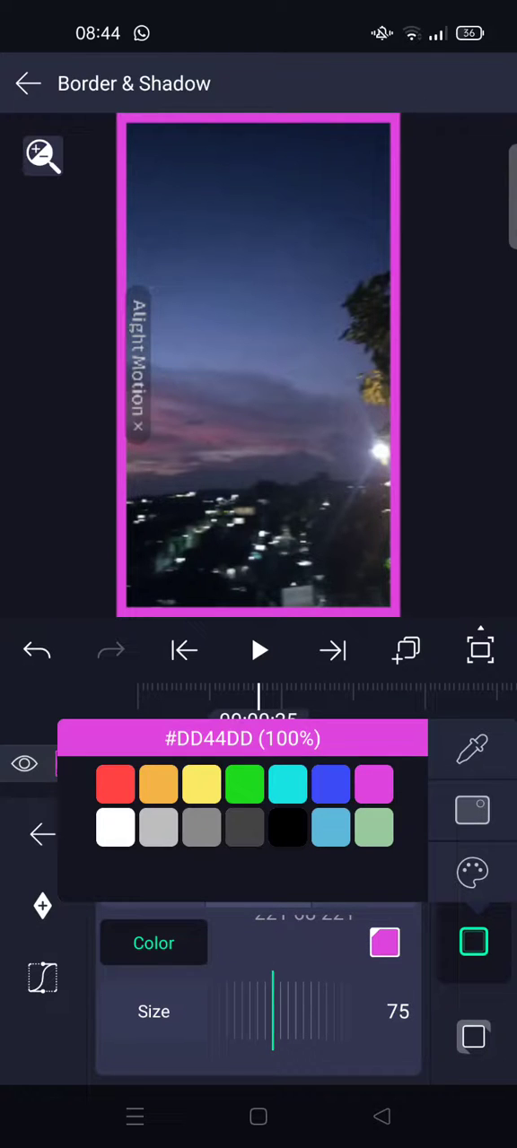
{"action": "left_click", "coordinate": [287, 827]}
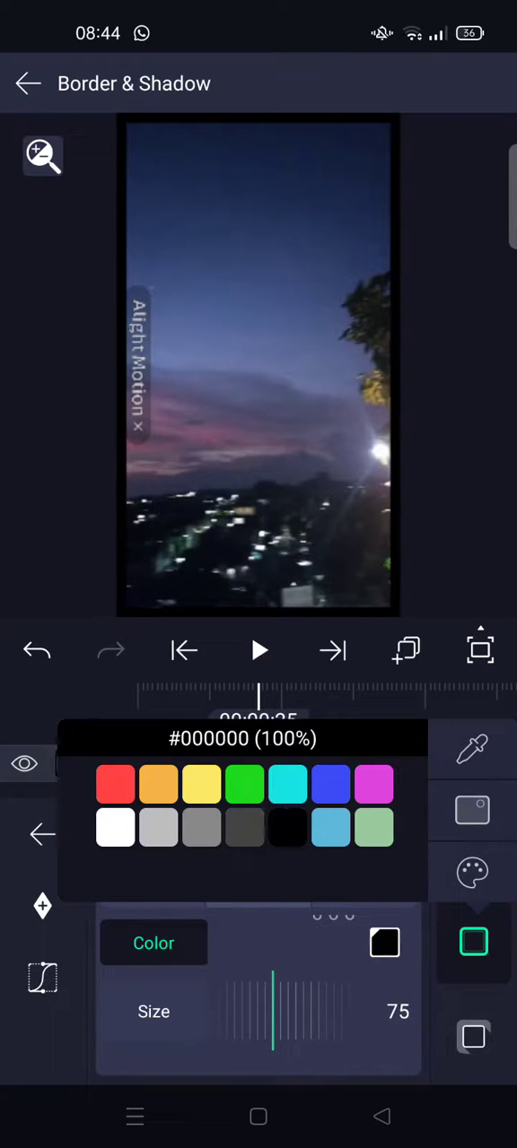
{"action": "left_click", "coordinate": [115, 827]}
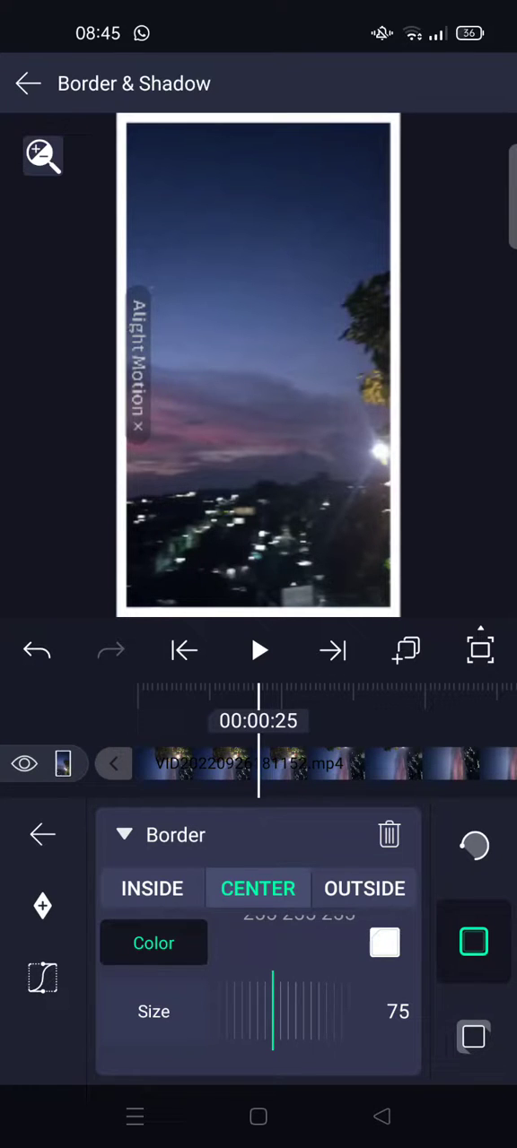
Step: Enable a black drop shadow with size 75 and about 21% alpha
{"action": "left_click", "coordinate": [474, 1041]}
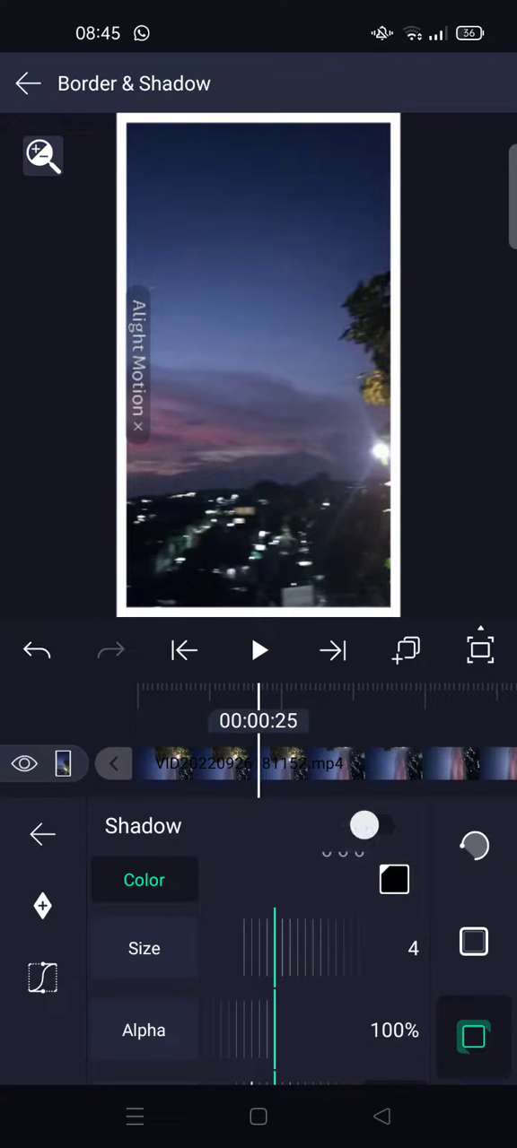
{"action": "left_click", "coordinate": [364, 825]}
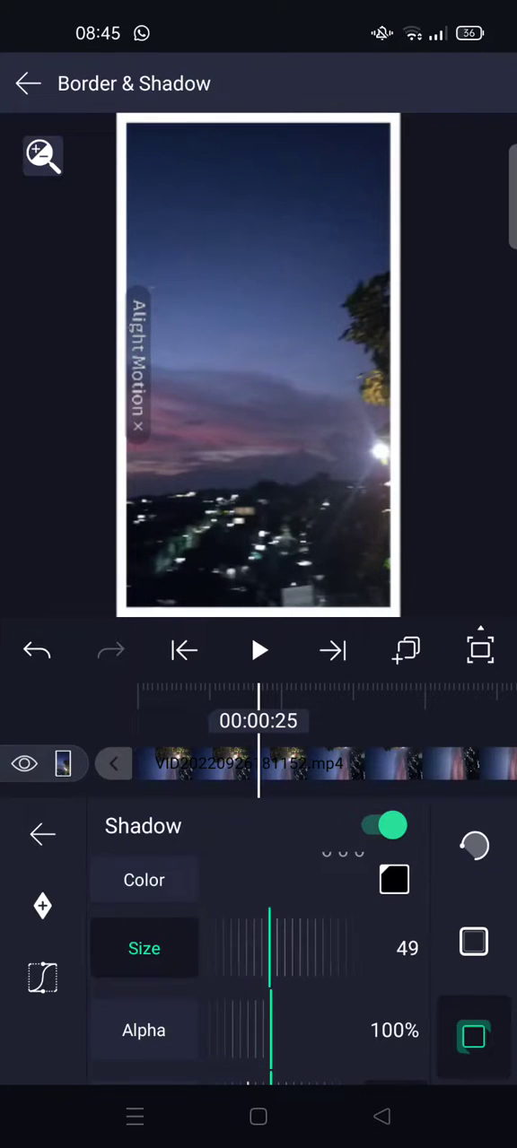
{"action": "left_click_drag", "start_coordinate": [273, 948], "coordinate": [305, 947]}
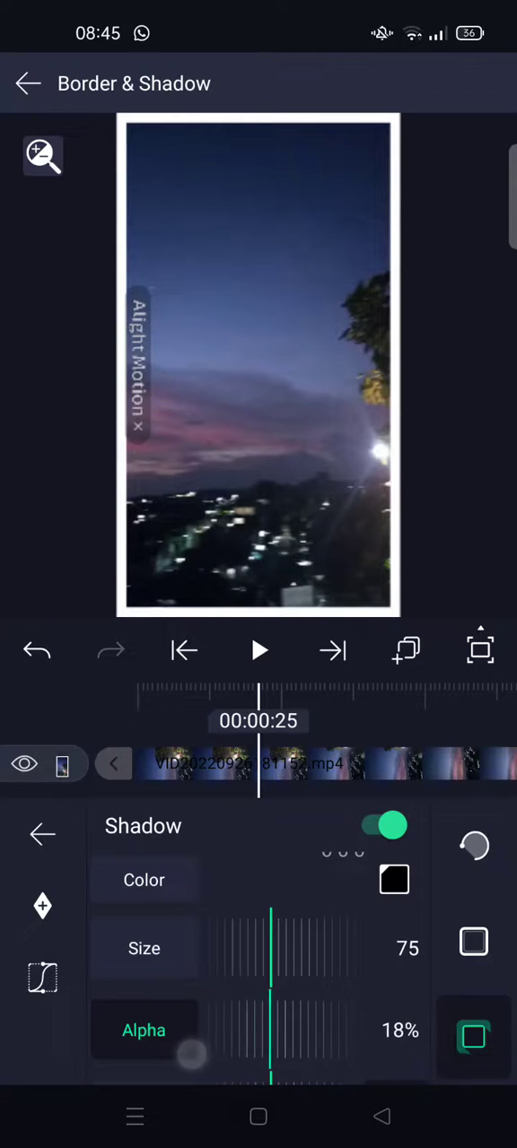
{"action": "left_click_drag", "start_coordinate": [188, 1055], "coordinate": [273, 1030]}
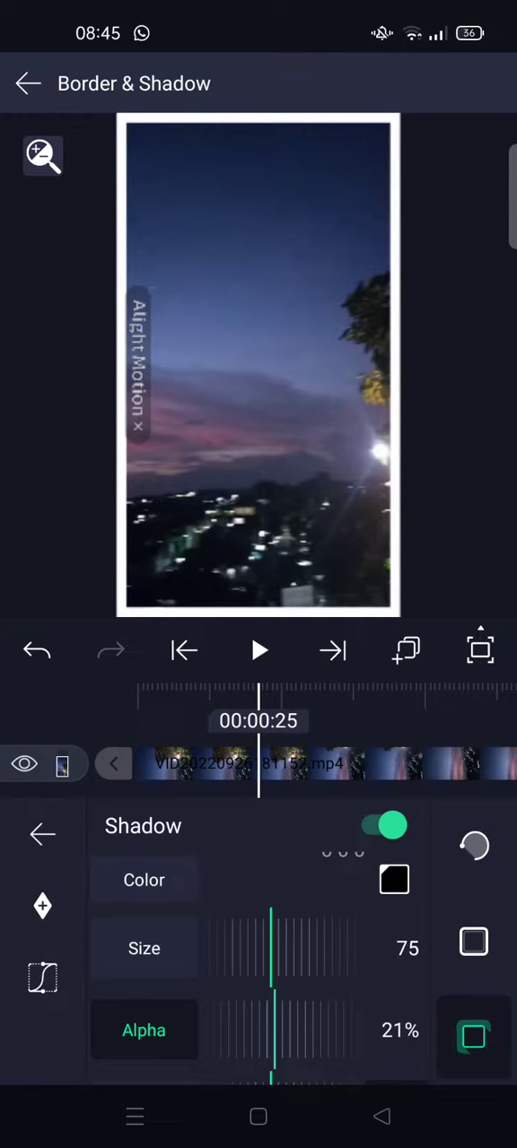